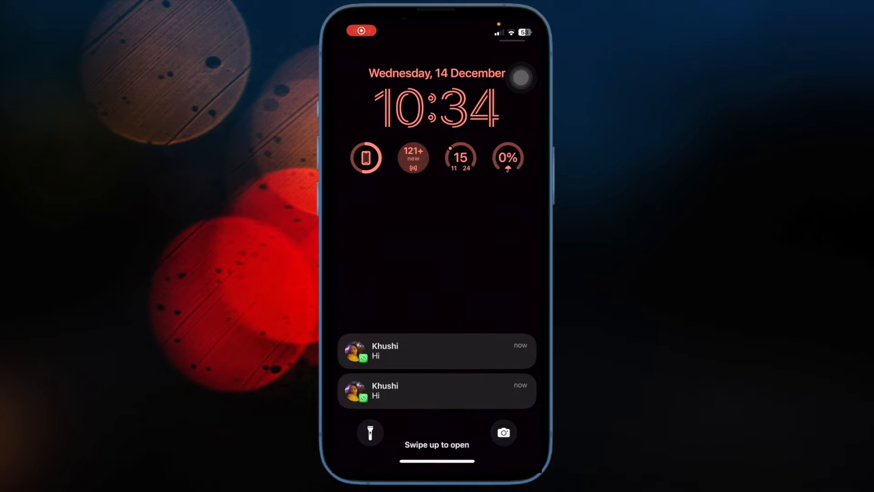
Choose Lock Screen in Customize Wallpaper and reach the Add Widgets collection.
{"action": "scroll", "scroll_direction": "up", "scroll_amount": 3}
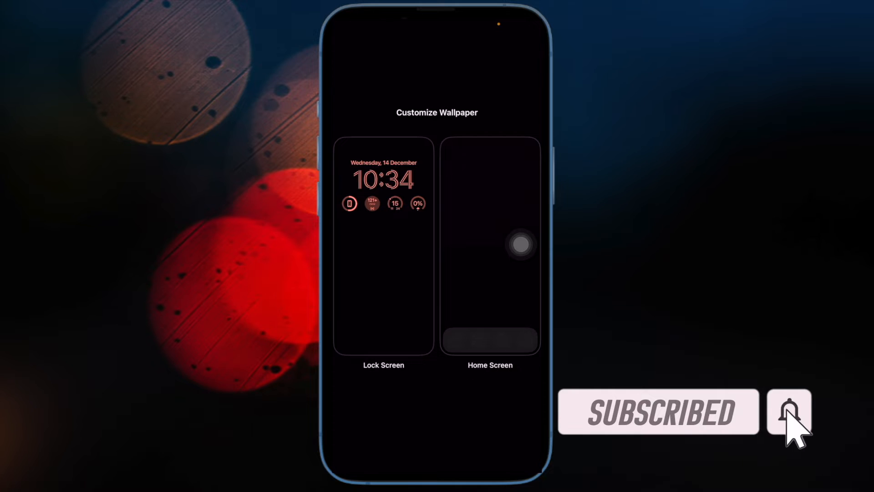
{"action": "left_click", "coordinate": [384, 203]}
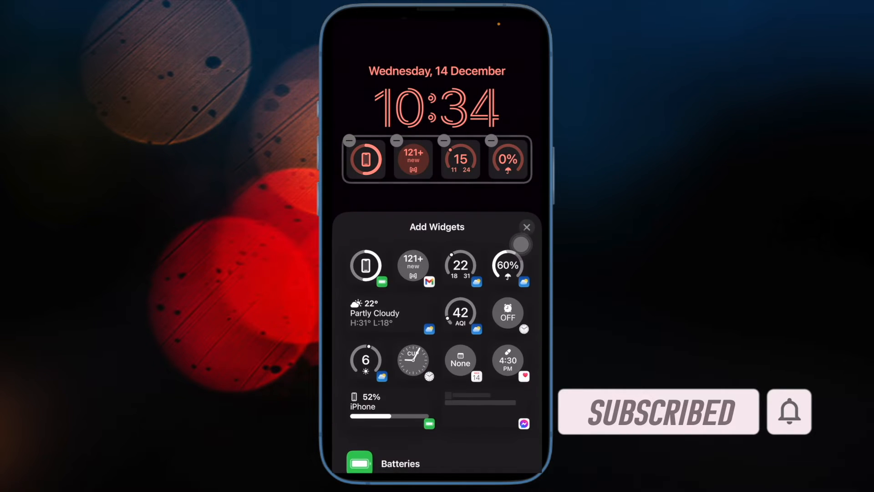
{"action": "scroll", "scroll_direction": "down", "scroll_amount": 3}
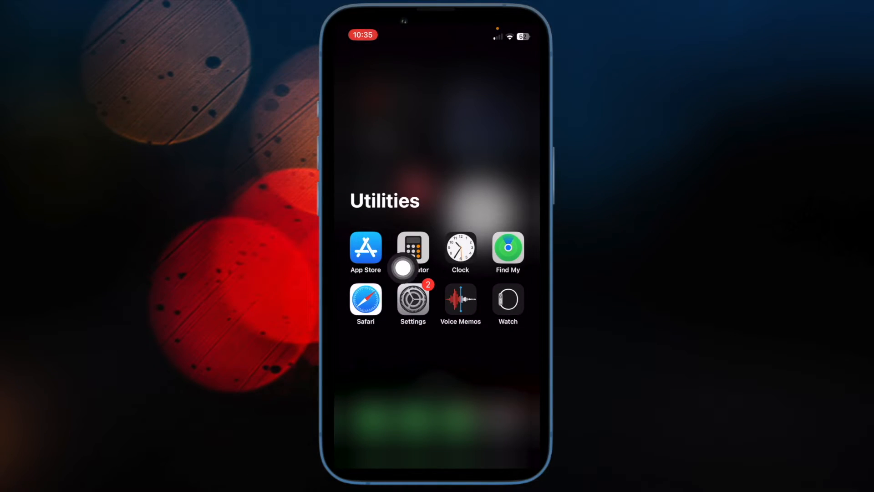
Open Settings and go to Face ID & Passcode's Allow Access When Locked list.
{"action": "left_click", "coordinate": [413, 298]}
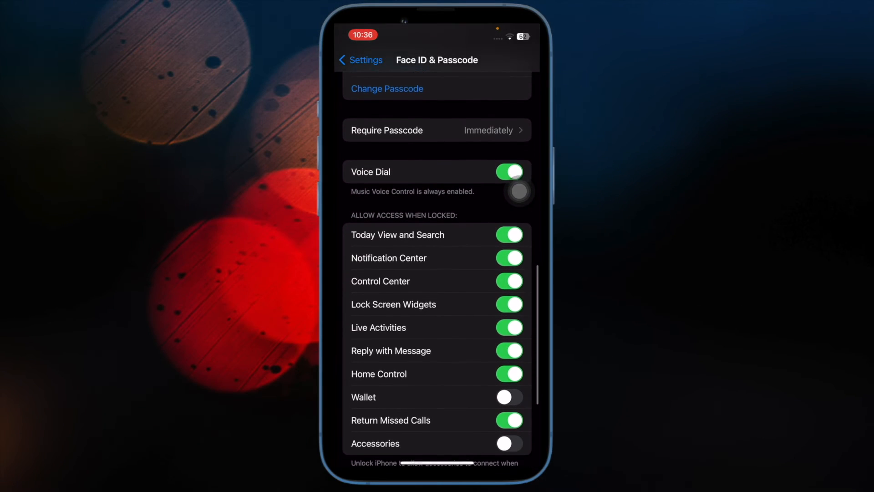
{"action": "scroll", "scroll_direction": "down", "scroll_amount": 3}
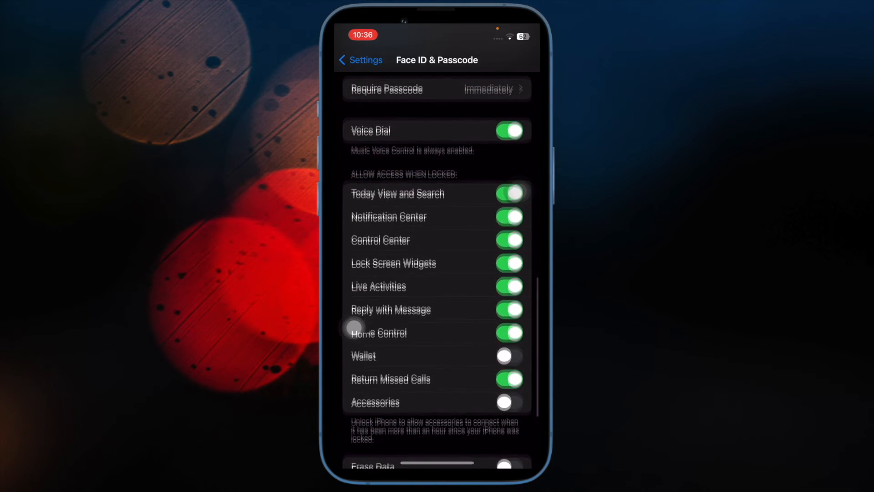
{"action": "left_click", "coordinate": [508, 310]}
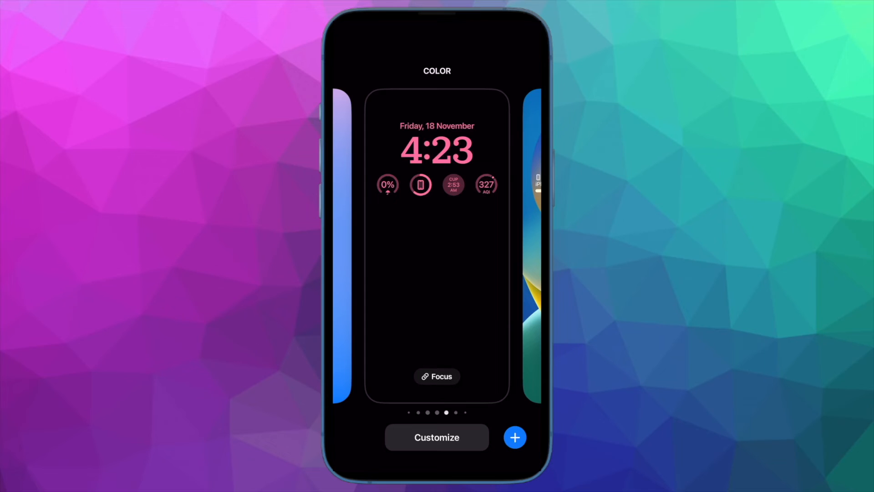
Customize the lock screen and add the world clock and AQI widgets beside weather and battery.
{"action": "left_click", "coordinate": [436, 437]}
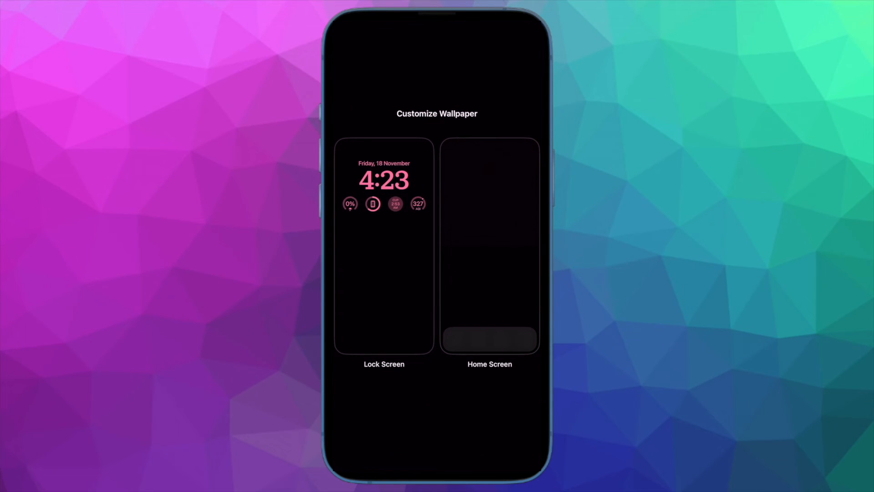
{"action": "left_click", "coordinate": [384, 245]}
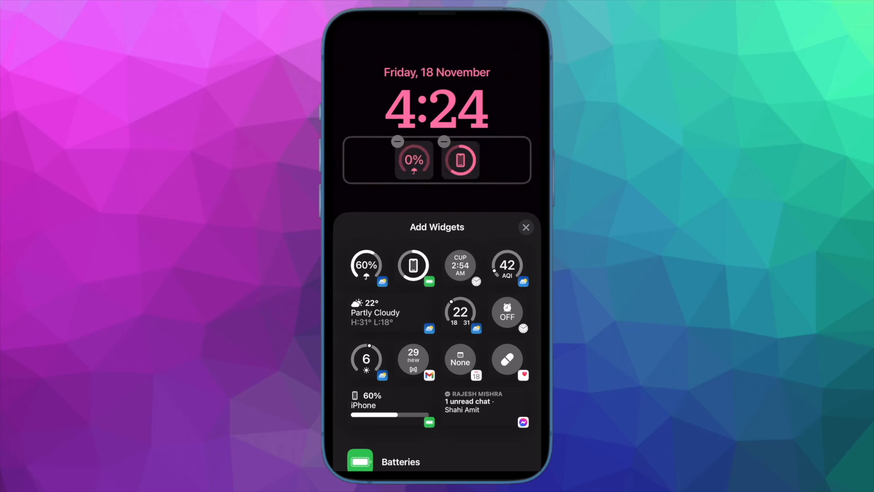
{"action": "left_click", "coordinate": [506, 266]}
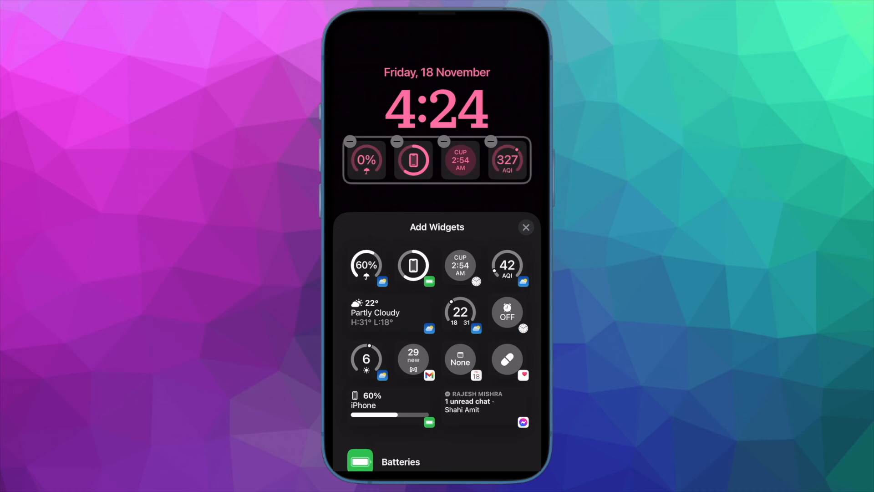
{"action": "left_click", "coordinate": [437, 107]}
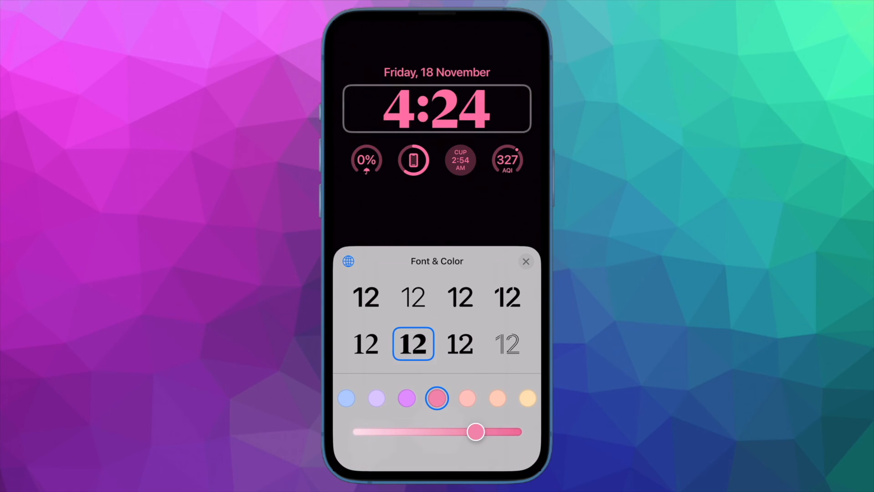
Give the lock screen time the slim serif font and a gold colour instead of pink.
{"action": "left_click", "coordinate": [507, 344]}
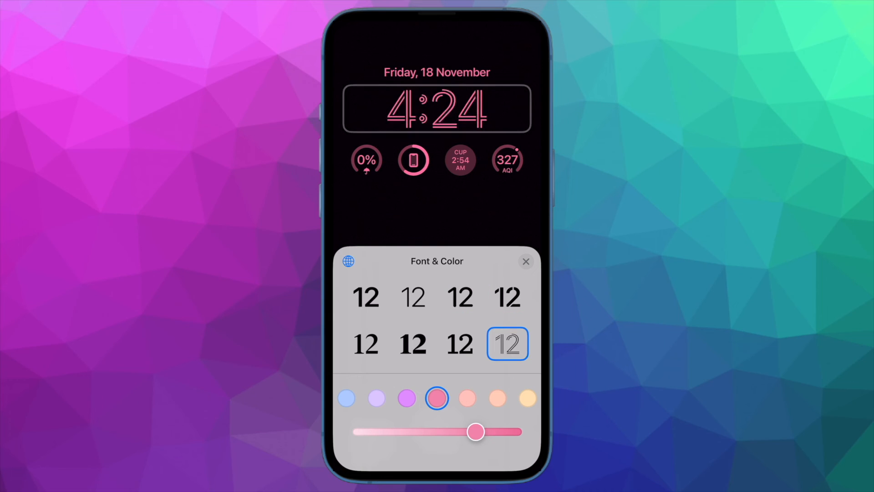
{"action": "left_click", "coordinate": [366, 297]}
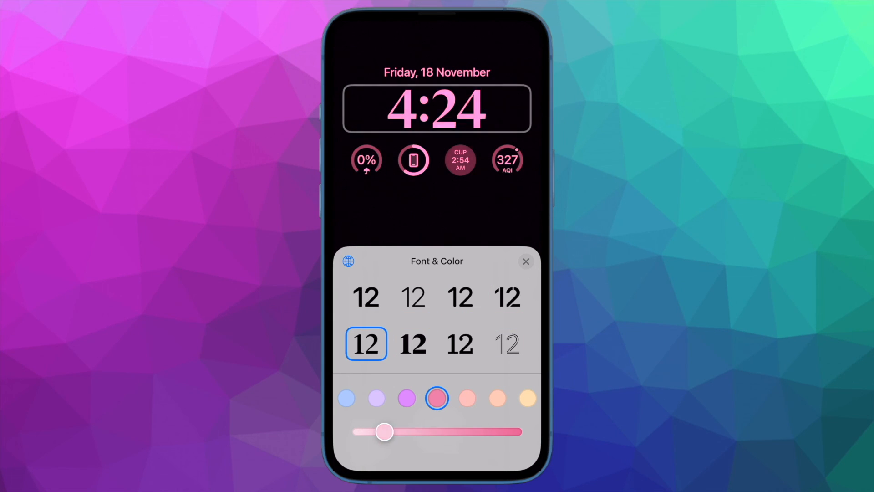
{"action": "left_click_drag", "start_coordinate": [384, 430], "coordinate": [490, 431]}
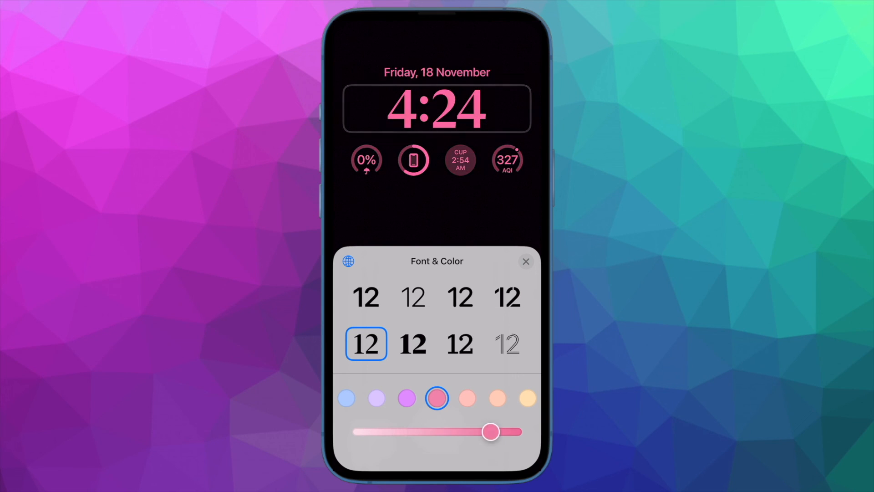
{"action": "left_click", "coordinate": [528, 398]}
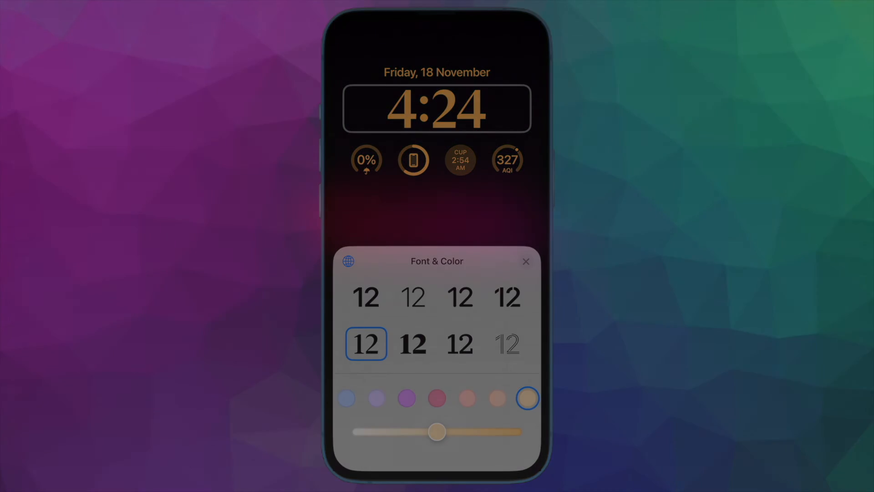